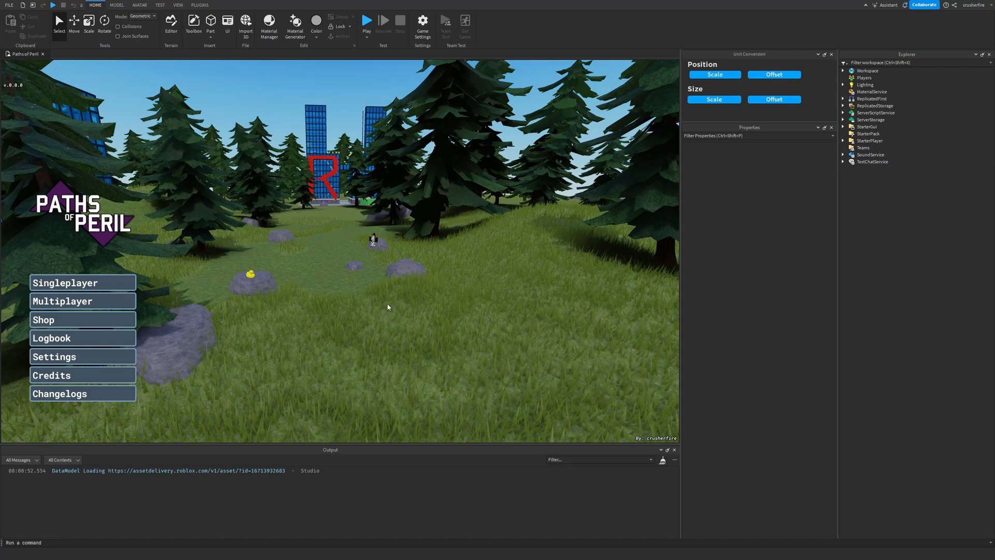
mouse_move(246, 307)
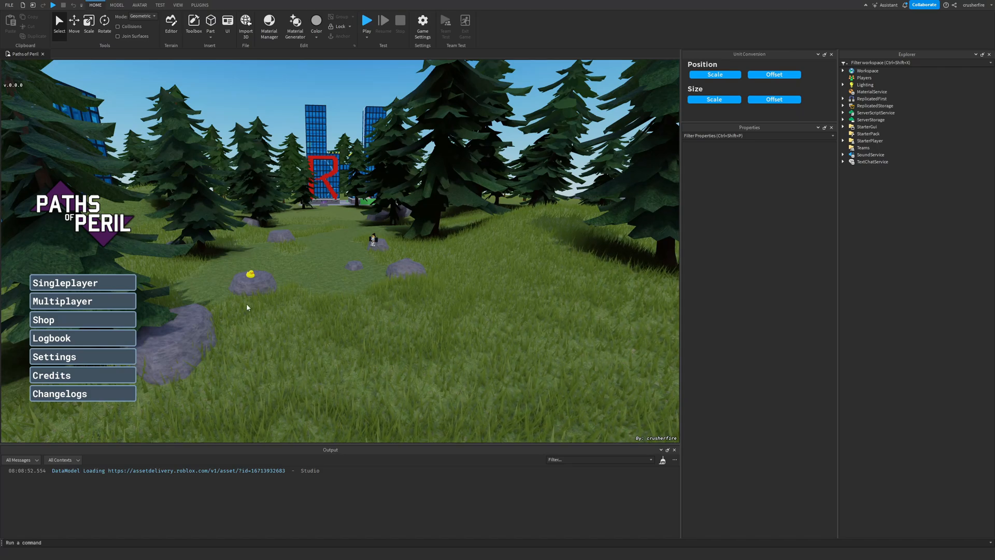
mouse_move(197, 391)
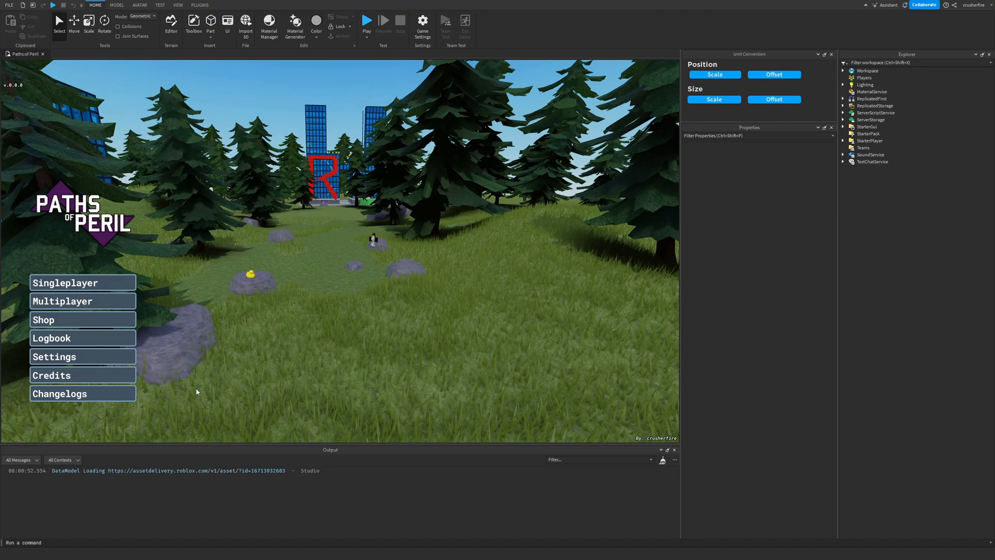
Start a playtest of Paths of Peril from the Test controls
click(160, 6)
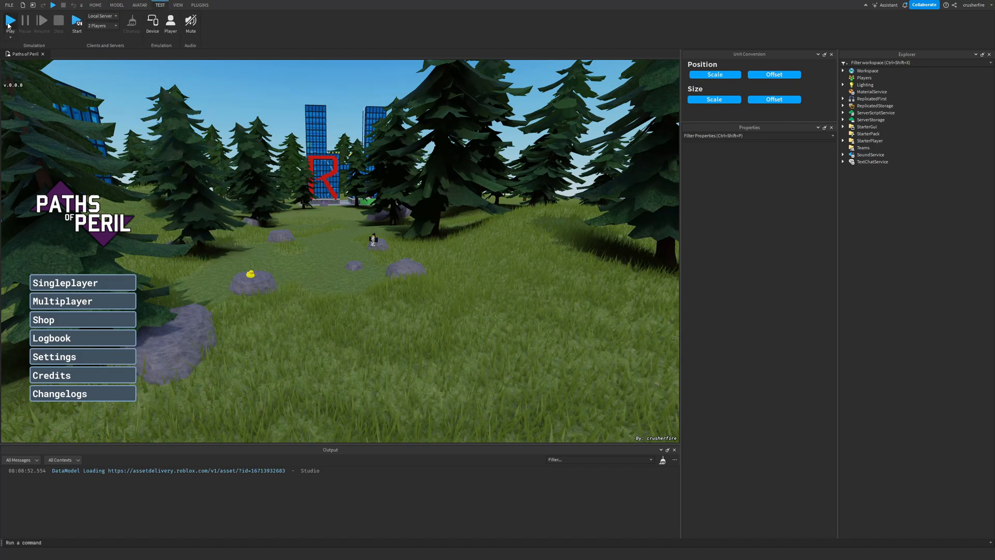
click(9, 21)
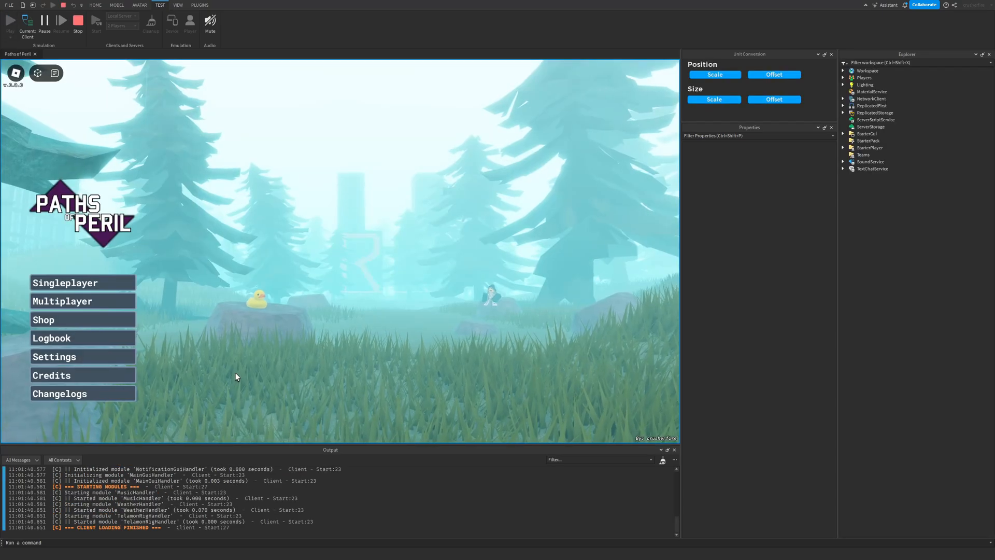
Browse the in-game Credits and Changelogs screens, returning to the main menu after each
click(51, 375)
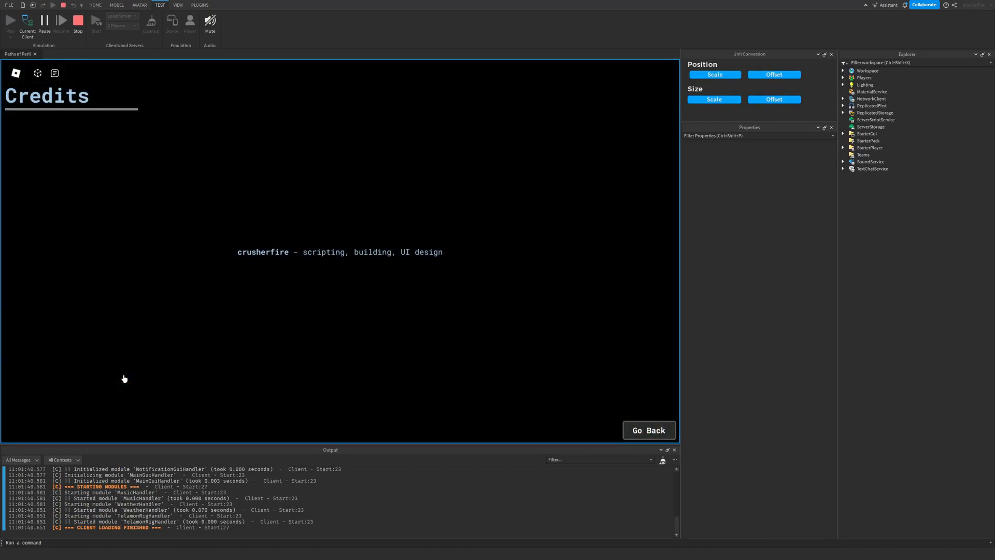
mouse_move(208, 392)
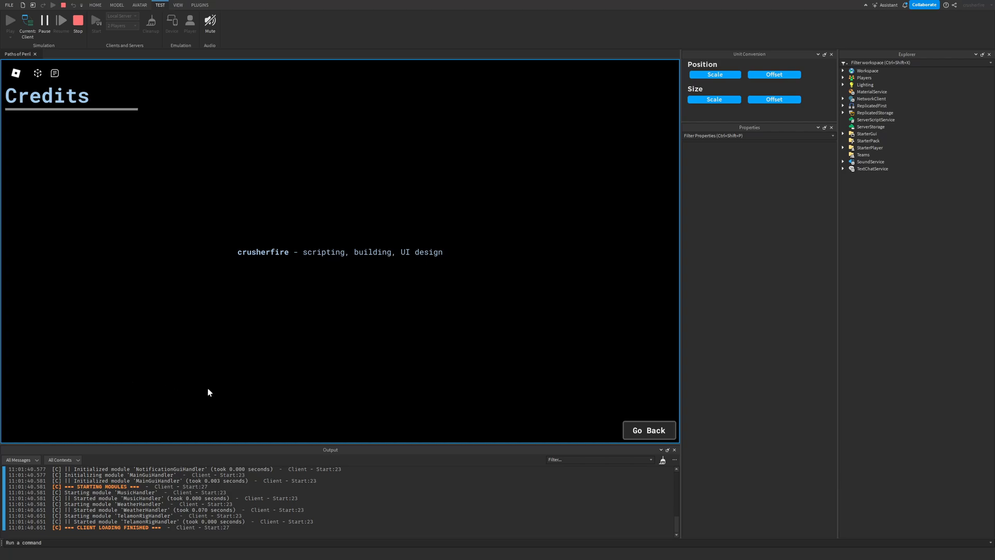
click(648, 431)
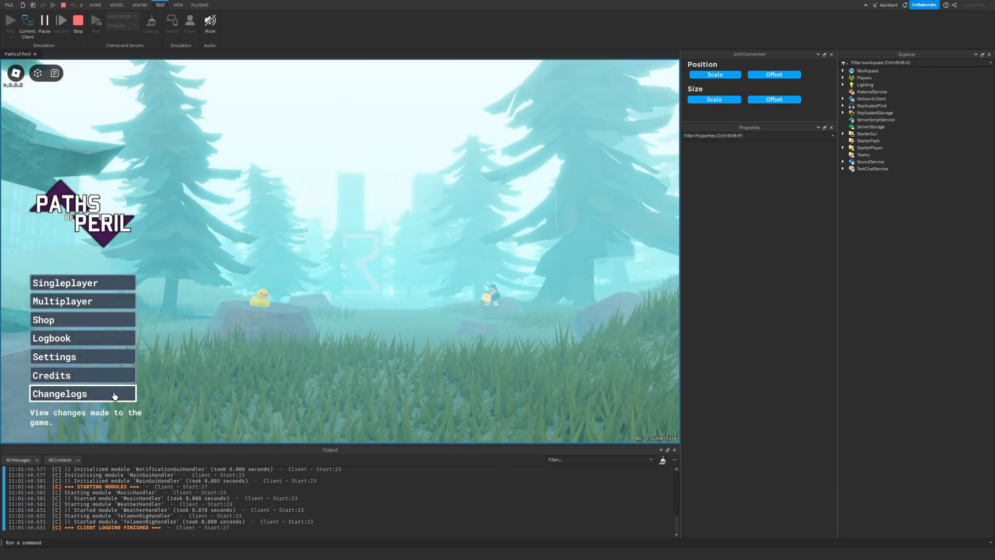
click(81, 393)
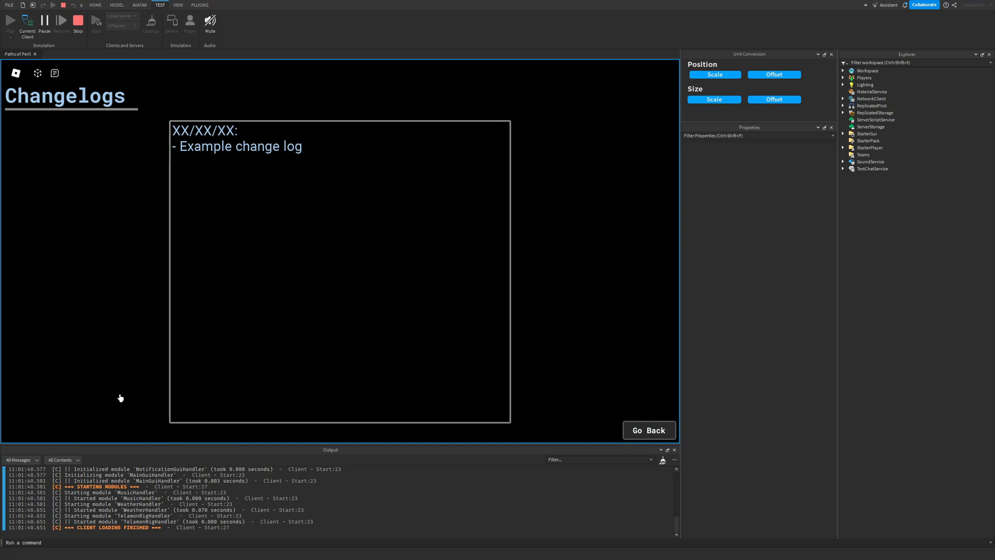
click(648, 429)
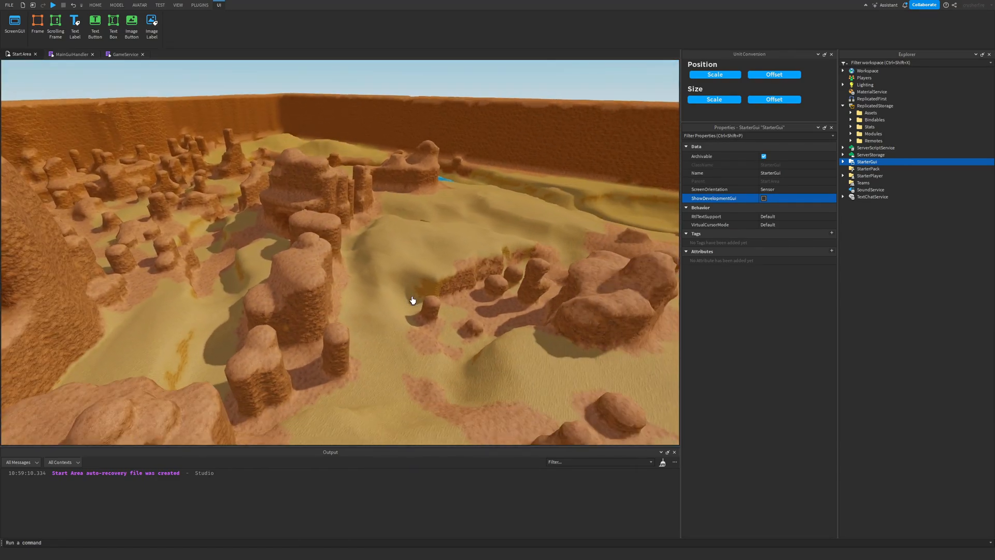
Clear the desert terrain with workspace.Terrain:Clear(), leaving only the spawn platform with trees
drag(411, 300, 406, 289)
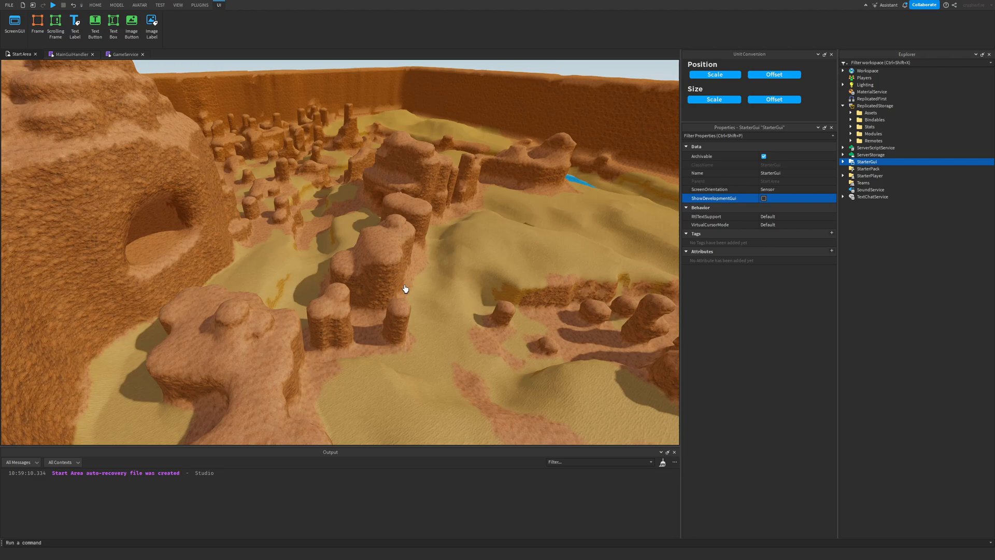
text(workspace.Terrain:Clear()
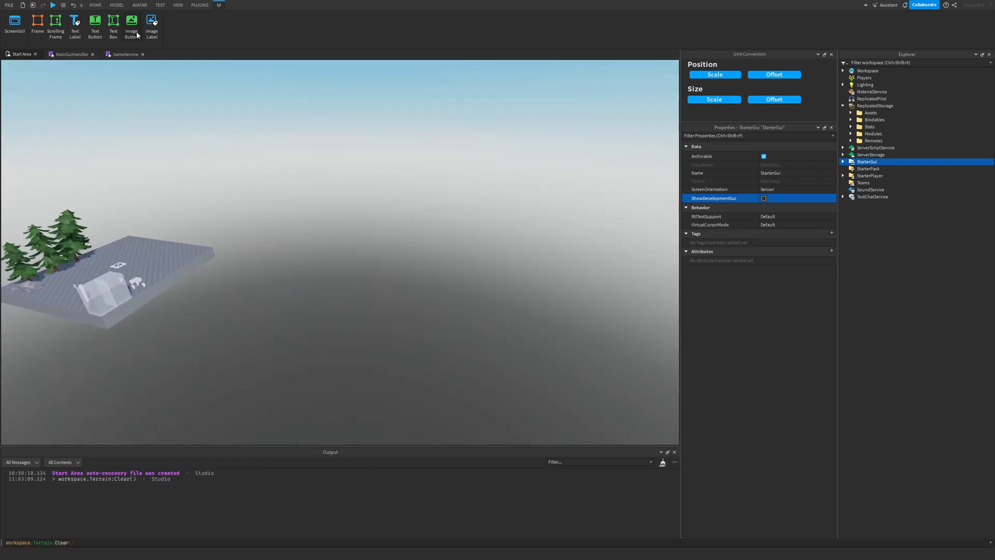
Start a playtest of the Start Area and load into Stage 1 on Easy with the HUD showing
click(160, 5)
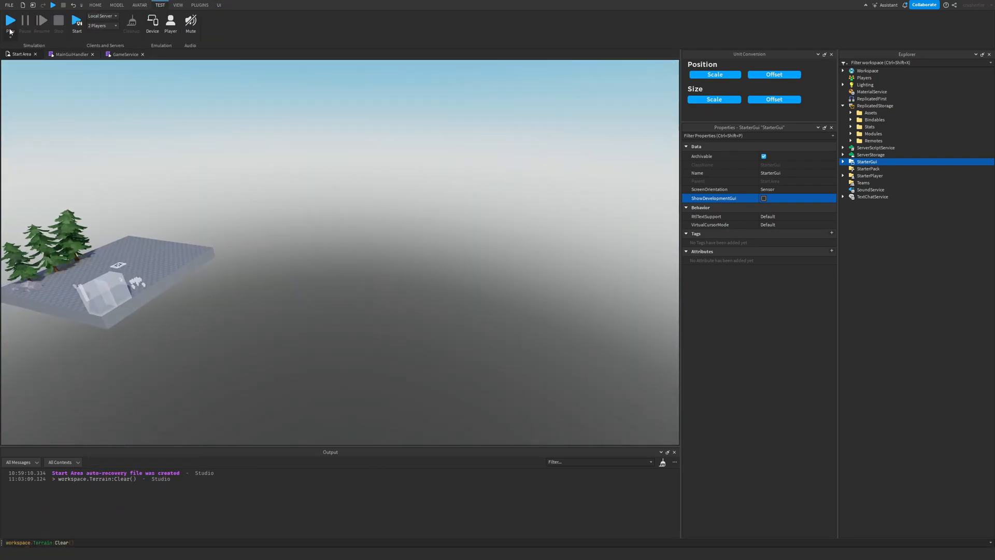
click(10, 21)
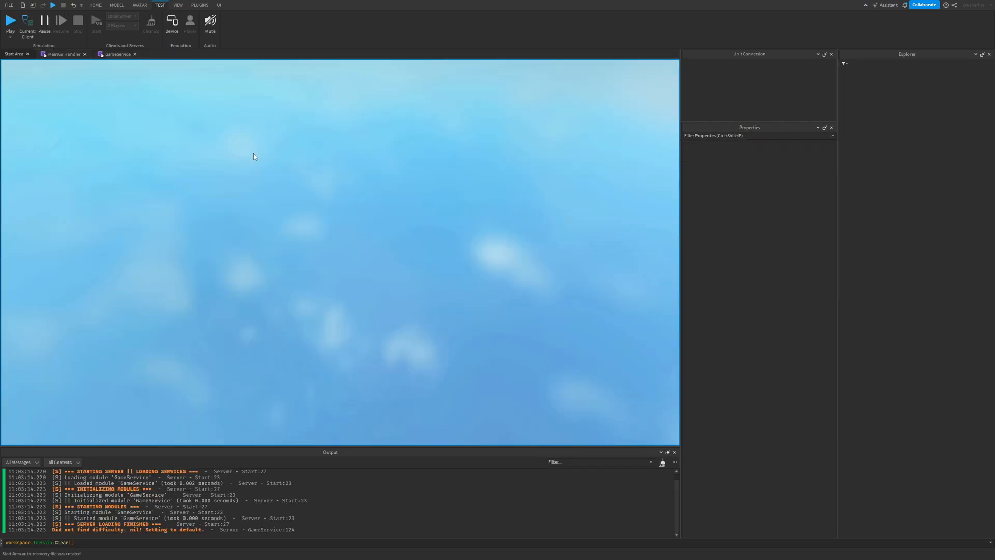
click(10, 21)
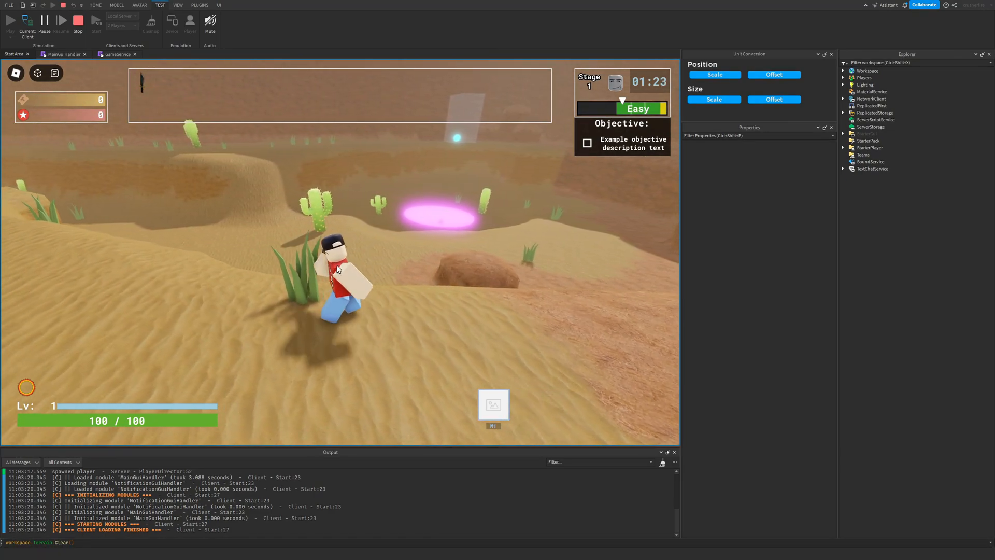
Stop the playtest and read the Stats values: CurrentTime, PlayerCount, Difficulty, CurrentSubDifficulty, CurrentStage, Coefficient 0
click(865, 203)
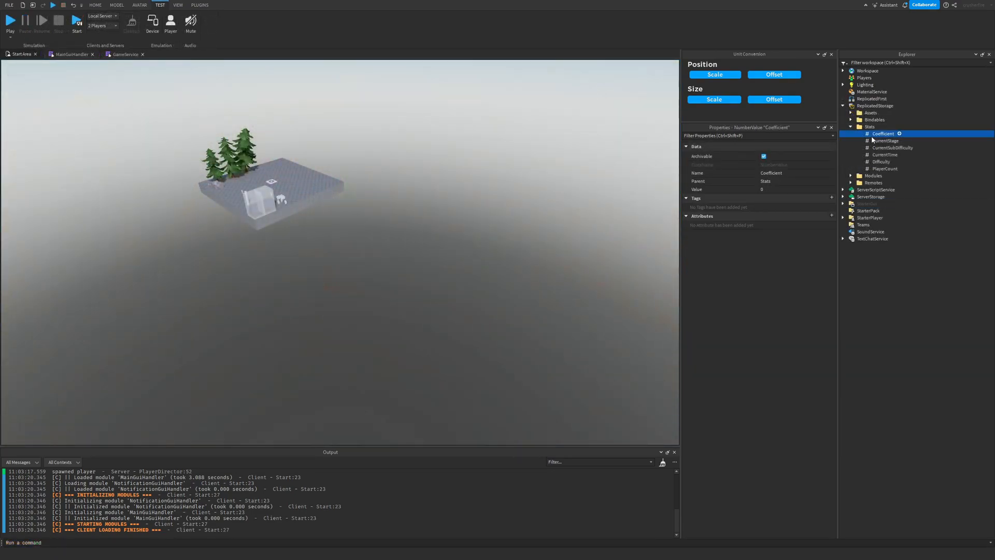
click(885, 154)
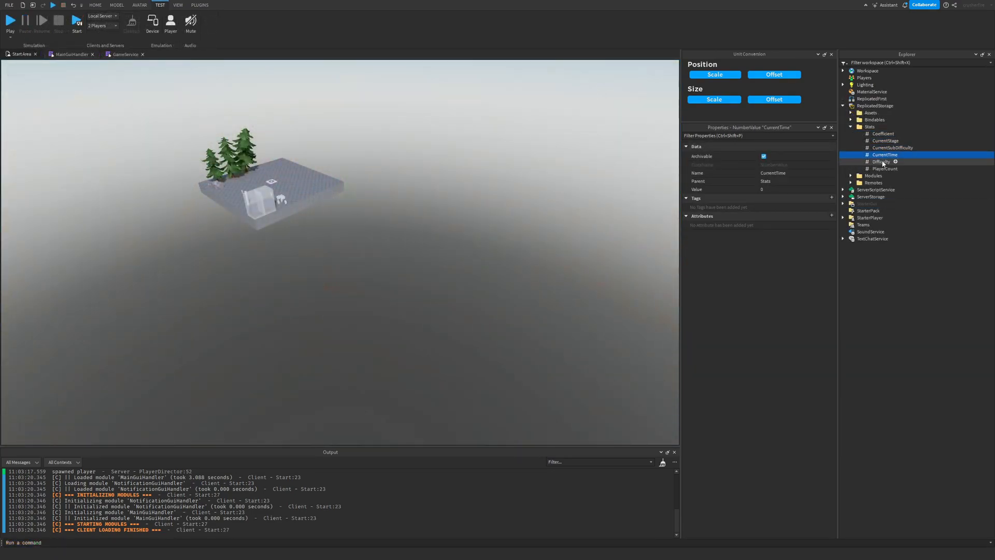
click(885, 168)
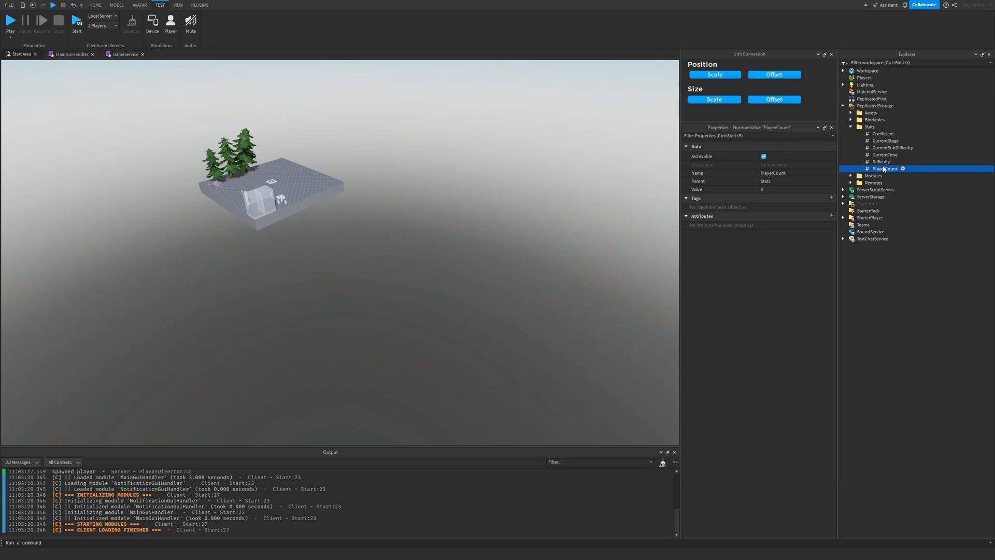
click(881, 161)
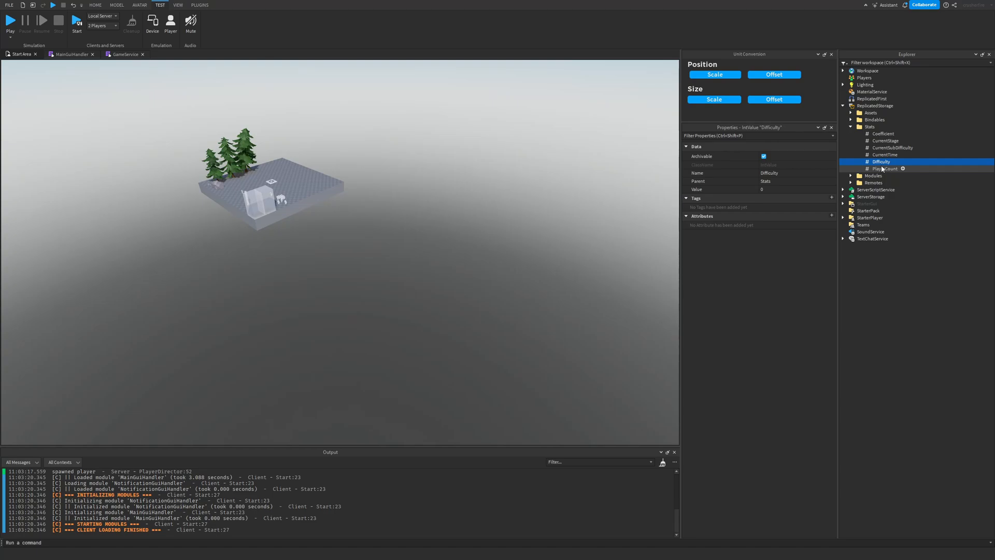
click(887, 168)
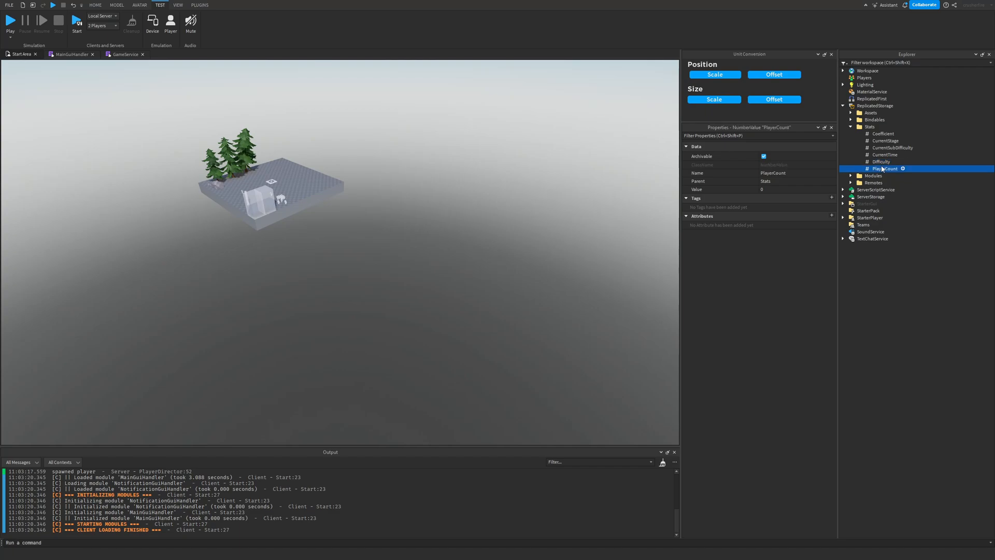
click(884, 154)
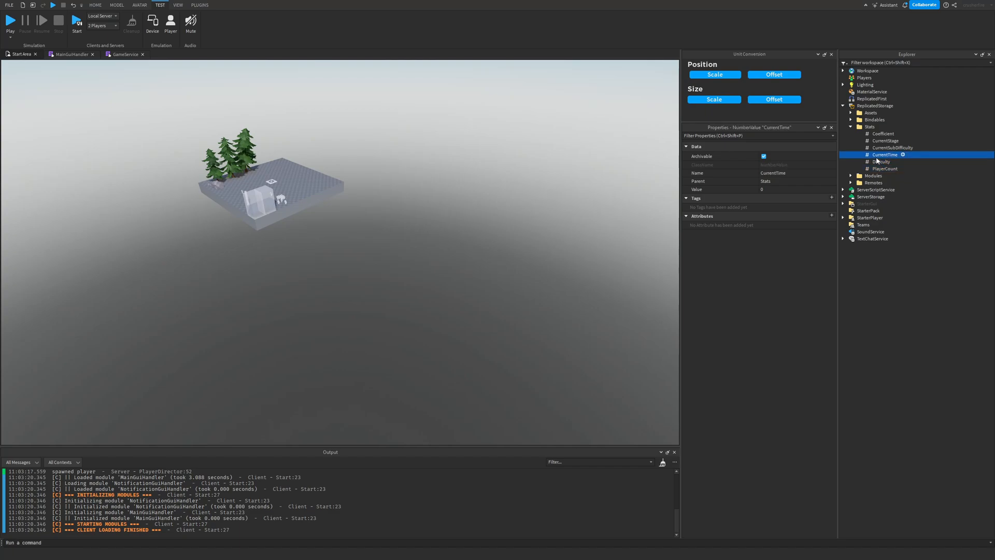
click(892, 147)
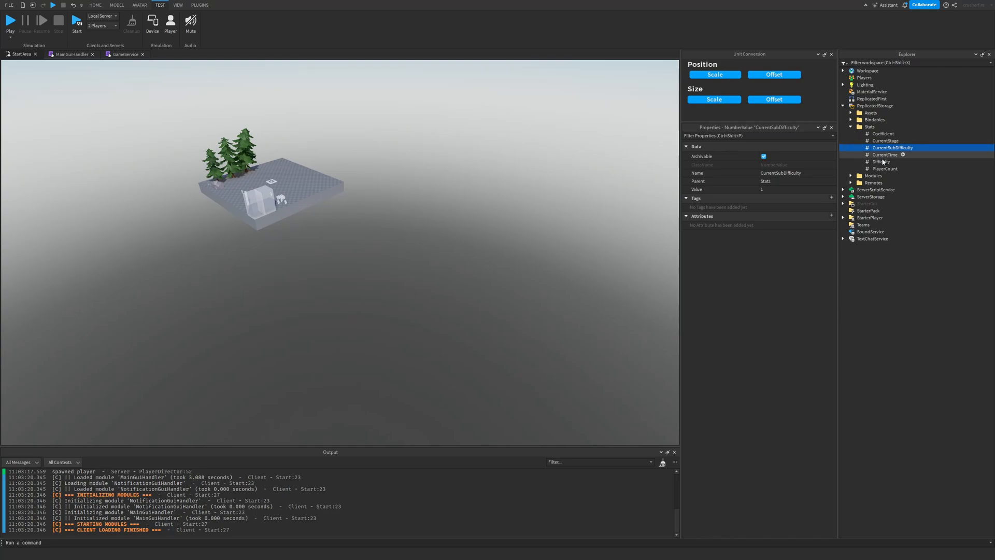
click(882, 162)
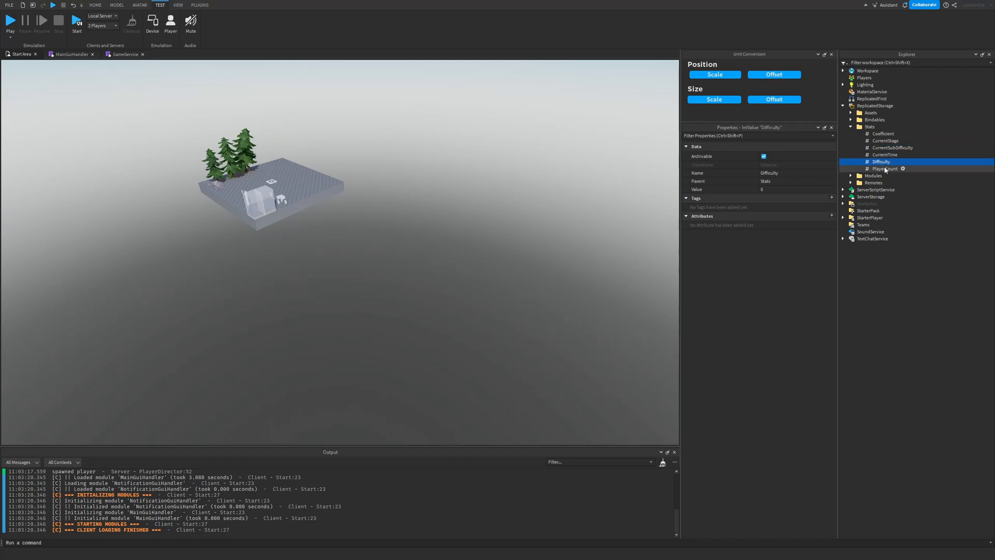
click(892, 147)
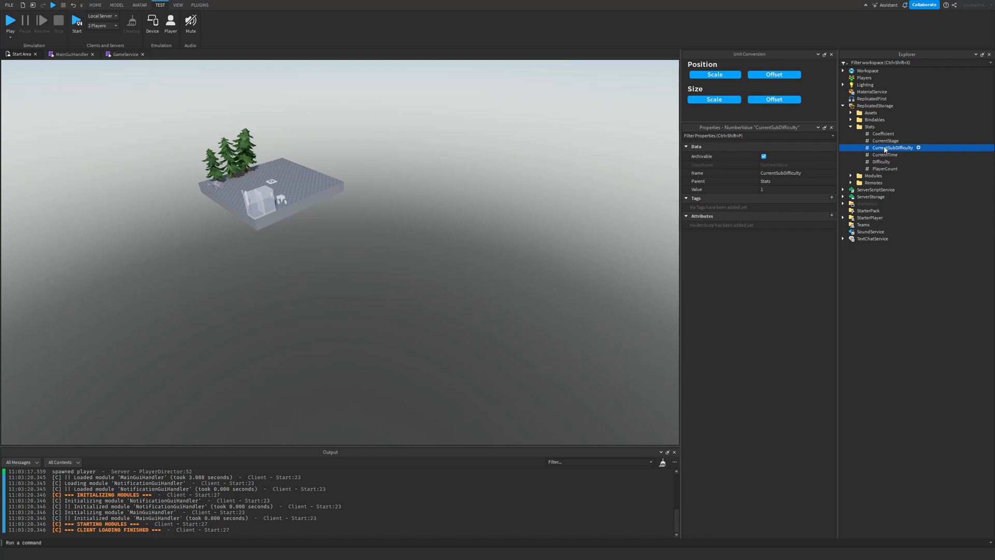
click(885, 139)
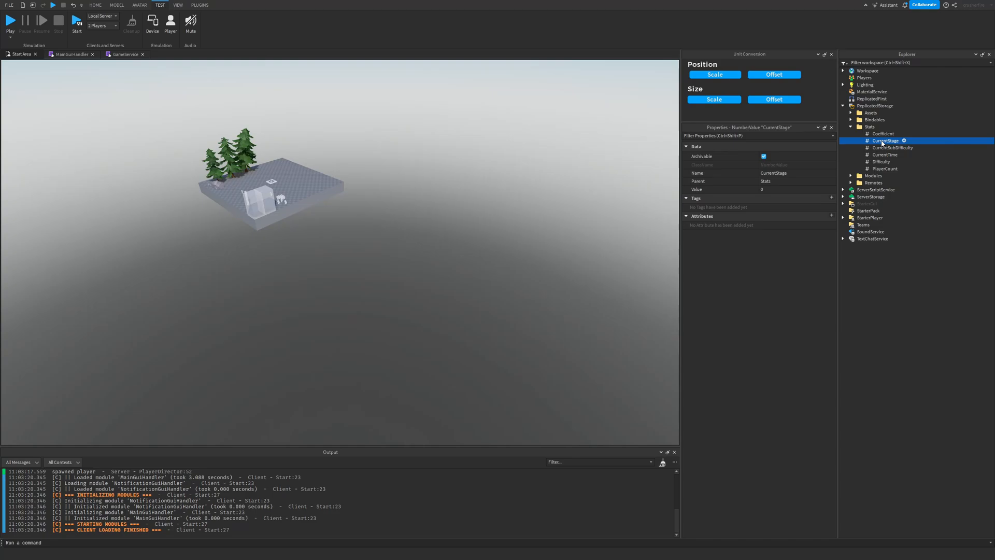
click(883, 134)
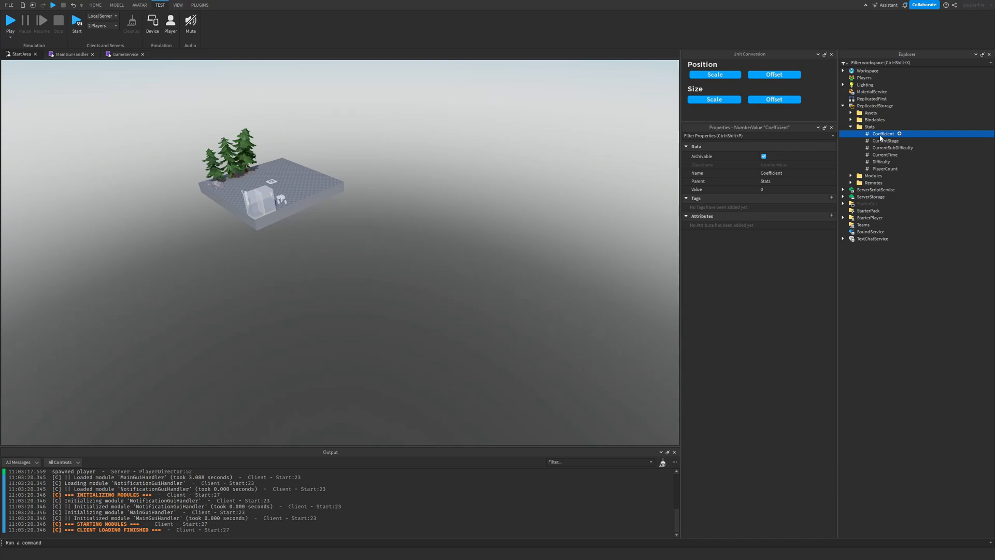
Expand Modules > Functions > DifficultyCalculations in the Explorer
click(850, 113)
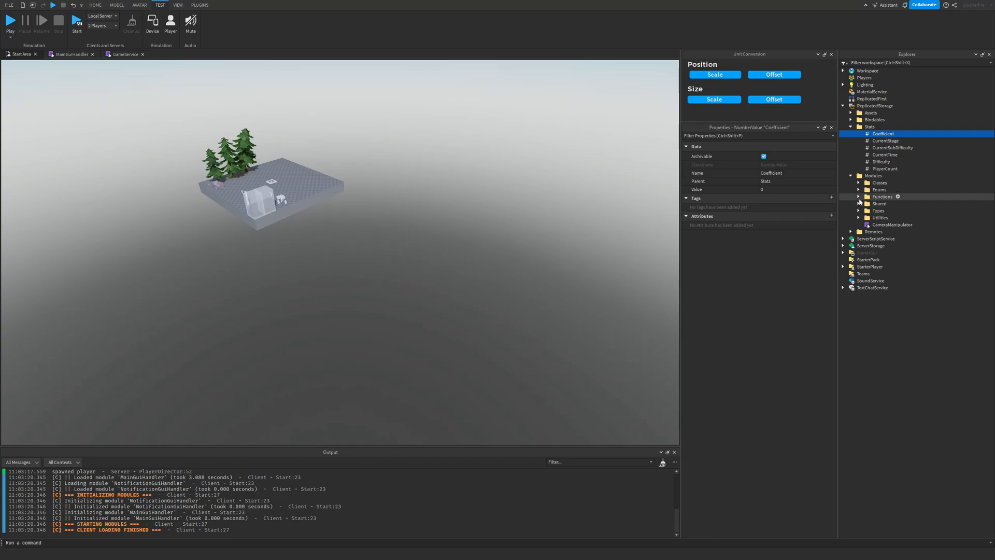
click(858, 196)
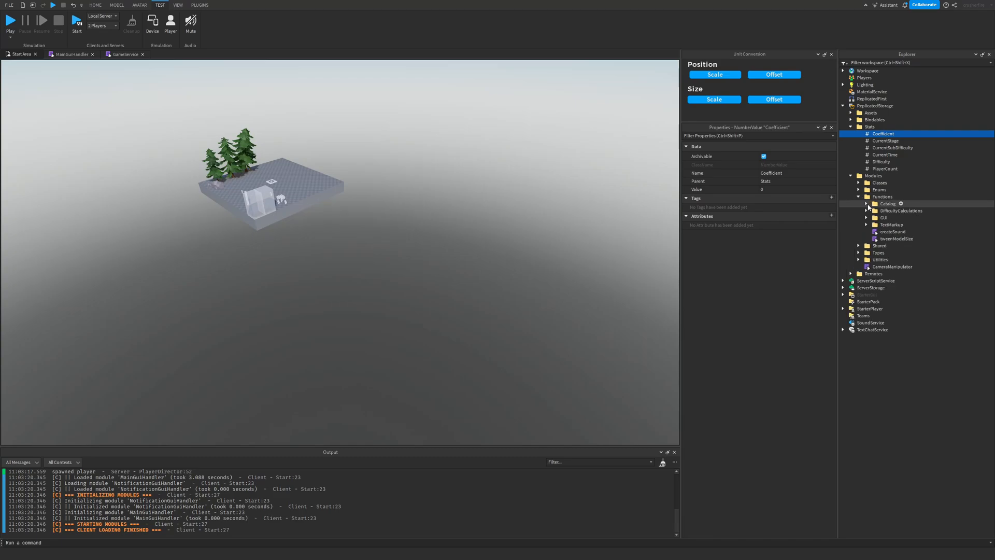
click(867, 211)
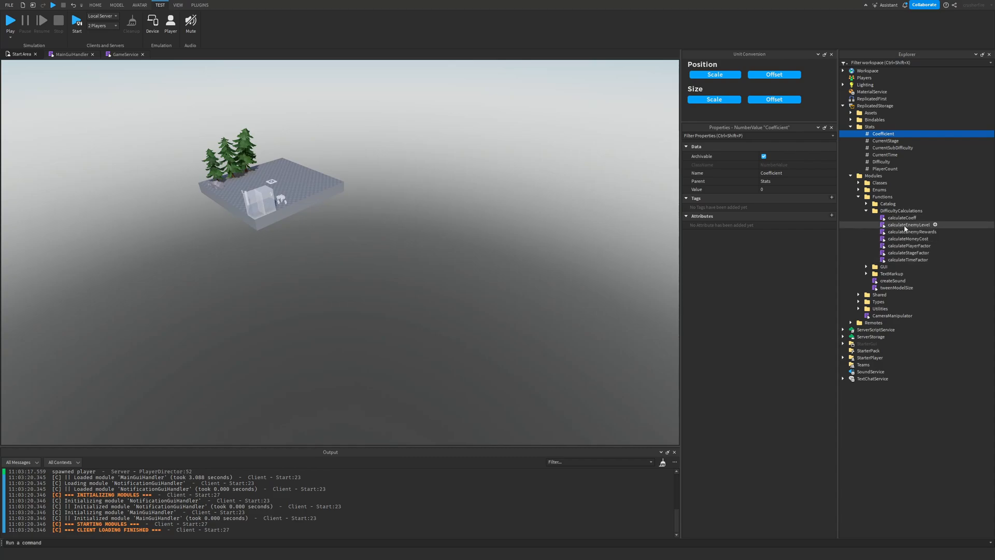
mouse_move(901, 217)
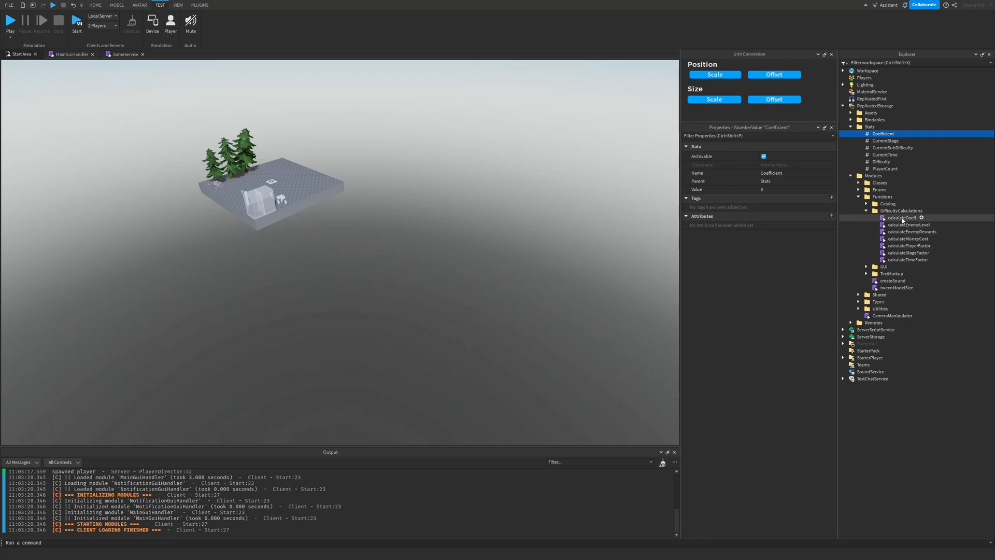
Review the calculateCoeff formula with calculateTimeFactor and calculateStageFactor, then start a playtest
double_click(900, 217)
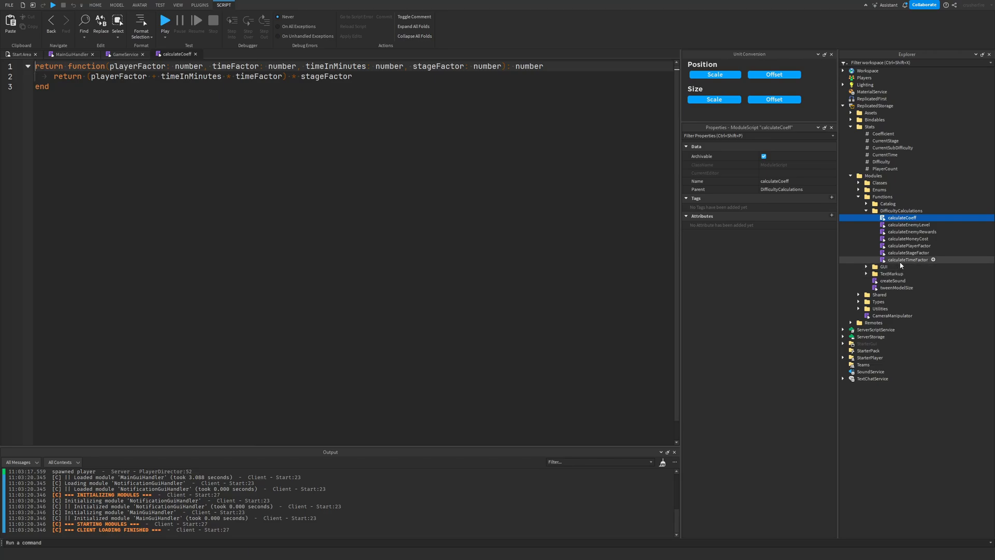
click(908, 259)
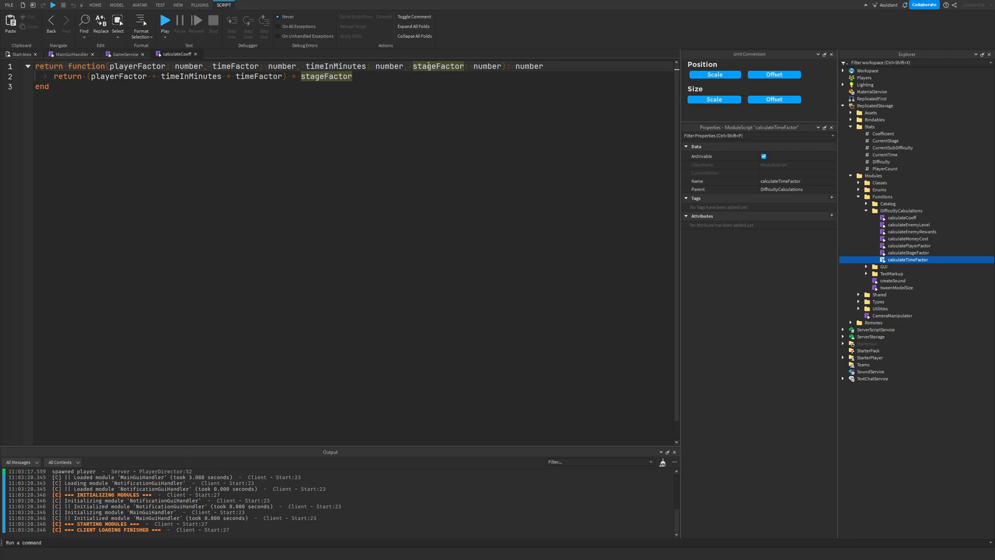
click(909, 252)
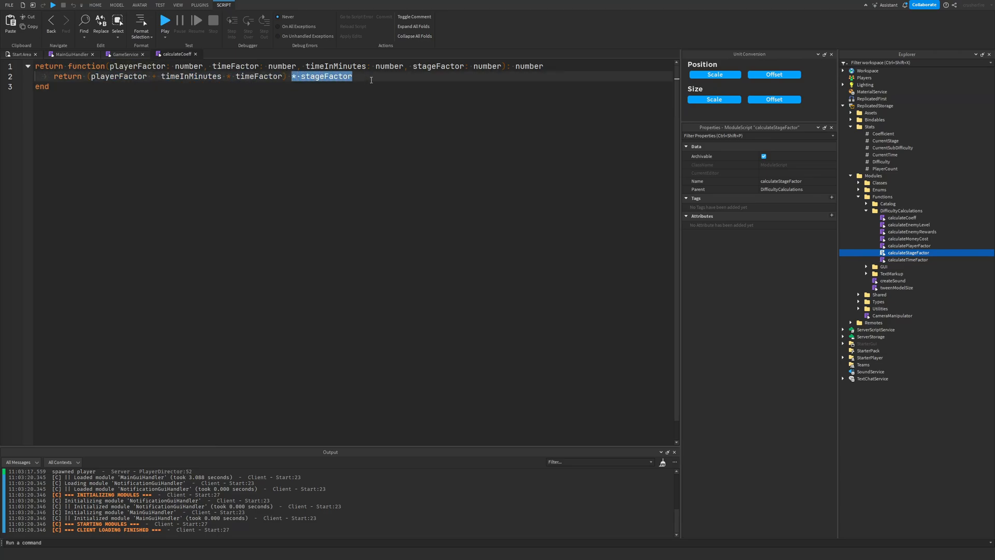
click(352, 76)
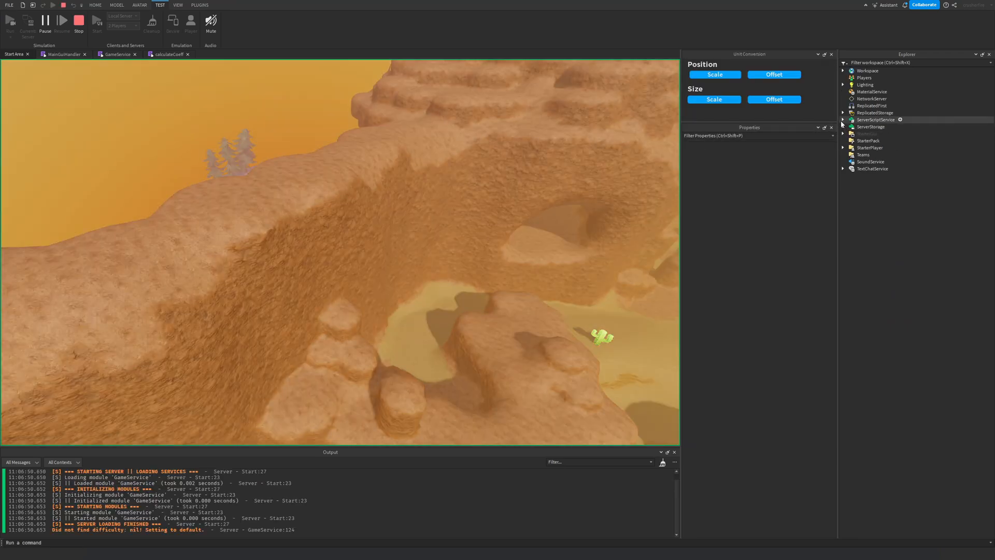
Expand ReplicatedStorage during the playtest to read the Coefficient stat at 1
click(844, 113)
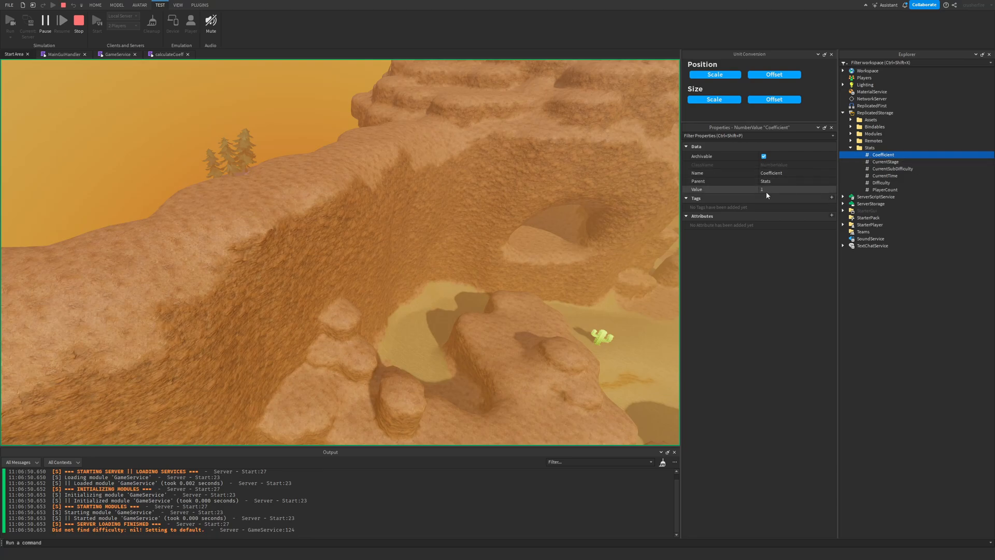
mouse_move(767, 196)
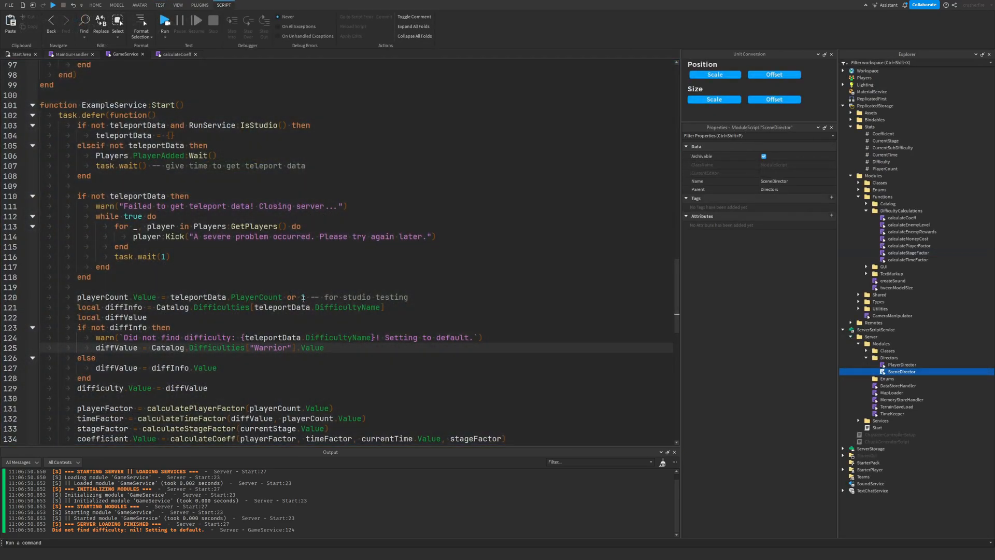
Change the studio-testing fallback player count on line 120 to 4 and check the live Stats values
double_click(302, 298)
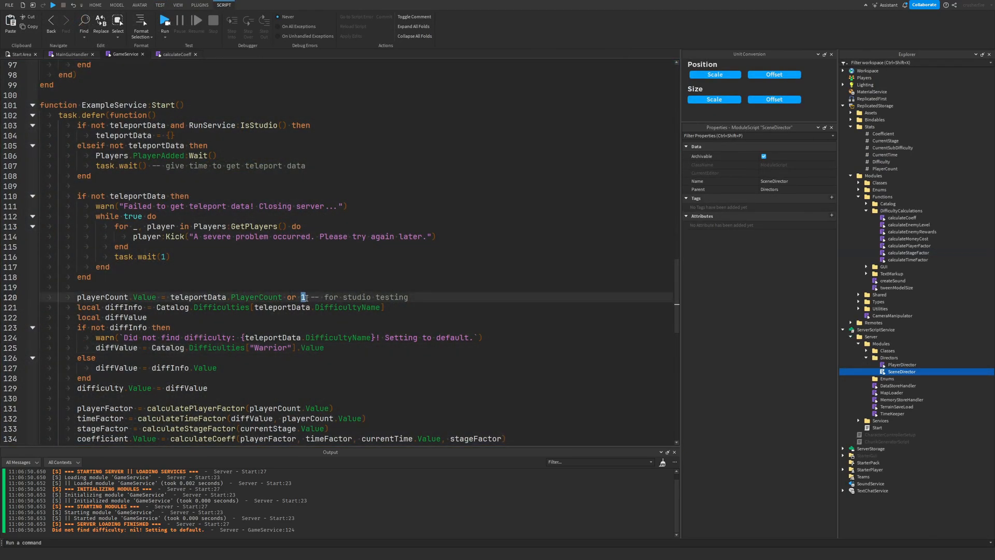
text(4)
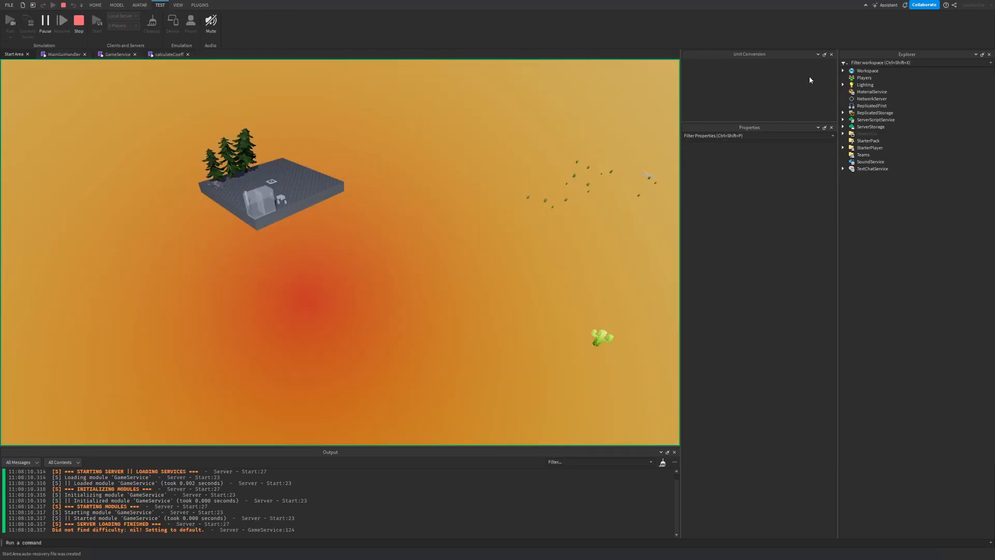
click(830, 54)
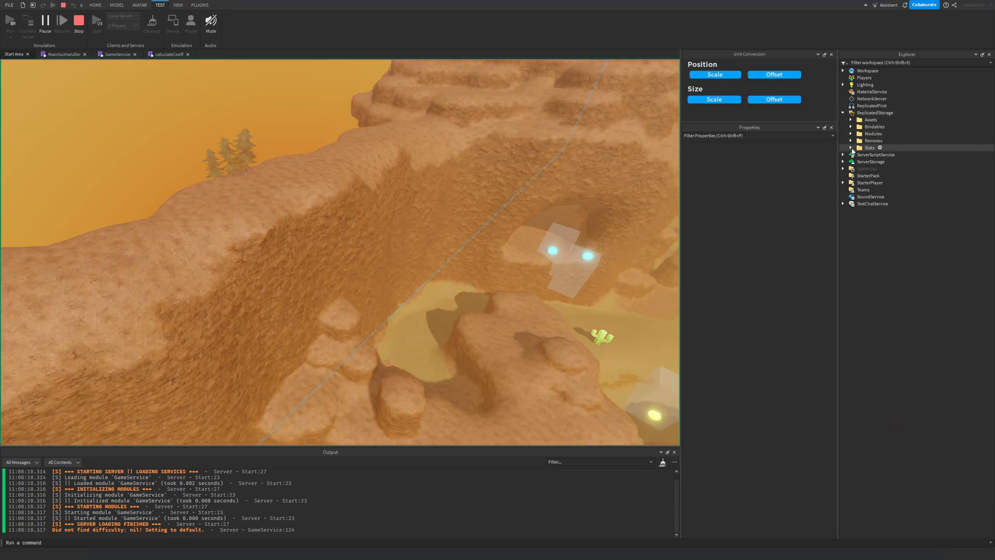
click(851, 149)
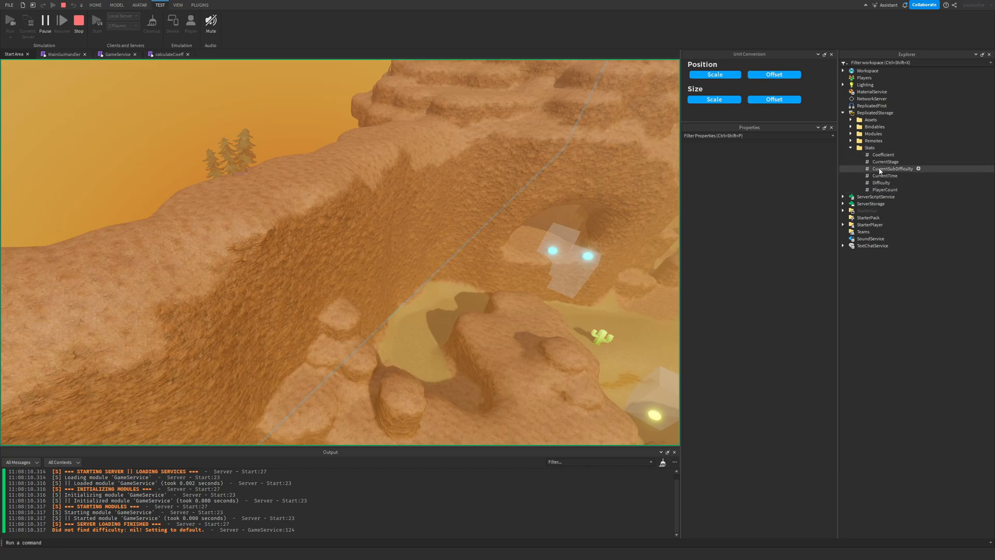
click(883, 155)
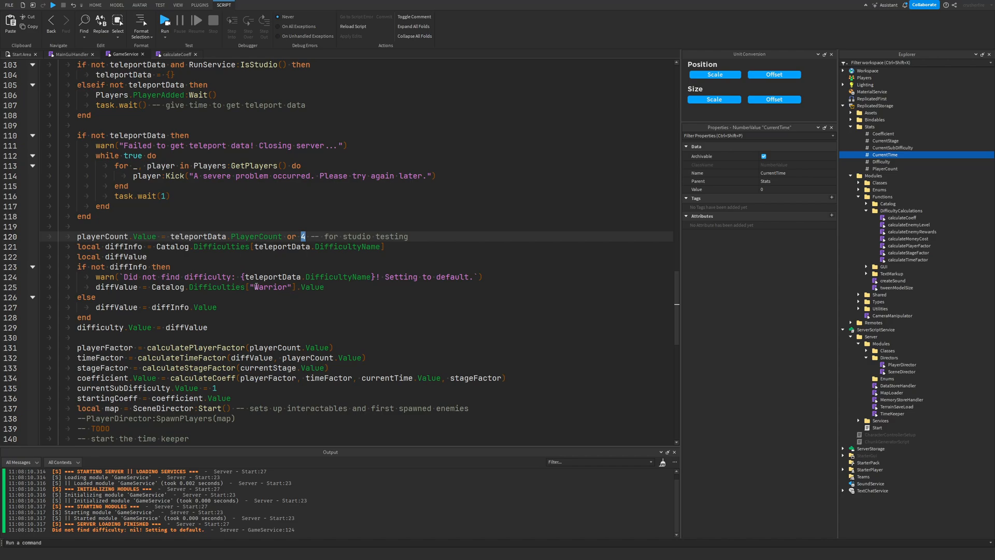
Confirm Coefficient reads 1.811 with 4 players, then raise the fallback player count to 100
double_click(269, 287)
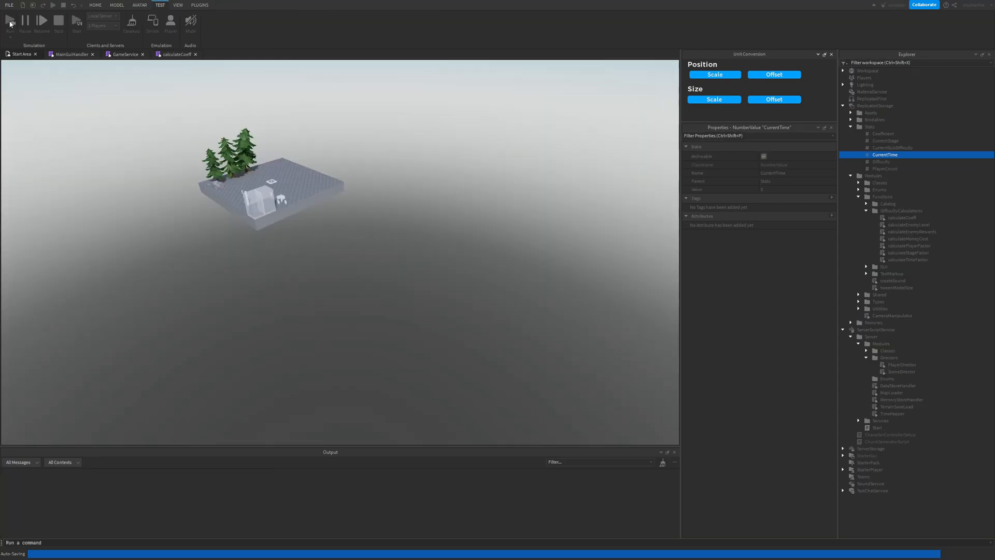
click(9, 21)
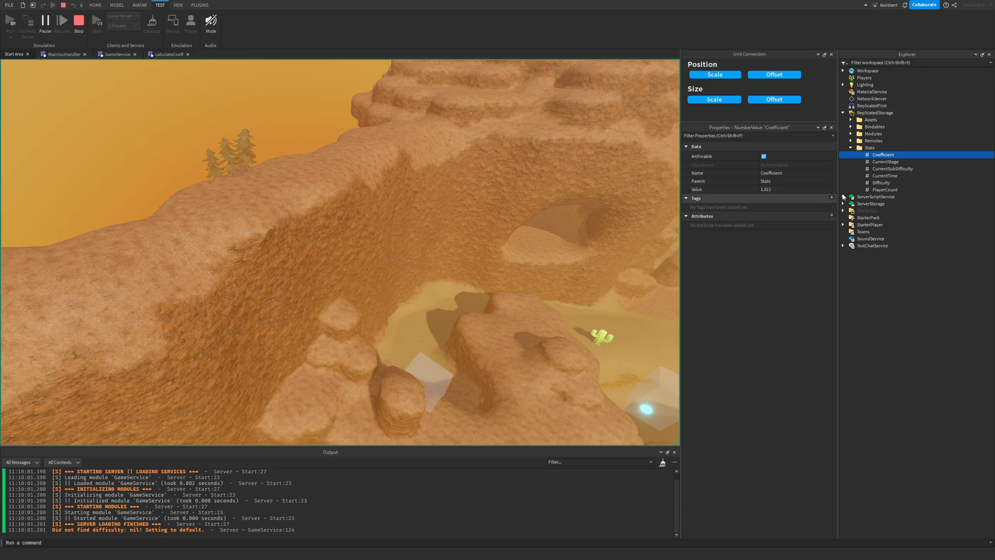
click(884, 176)
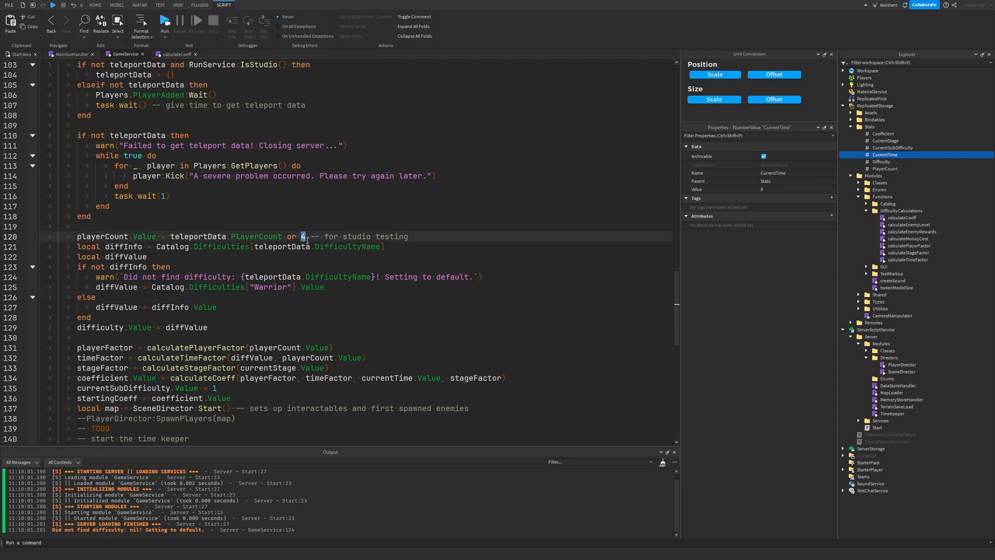
text(100)
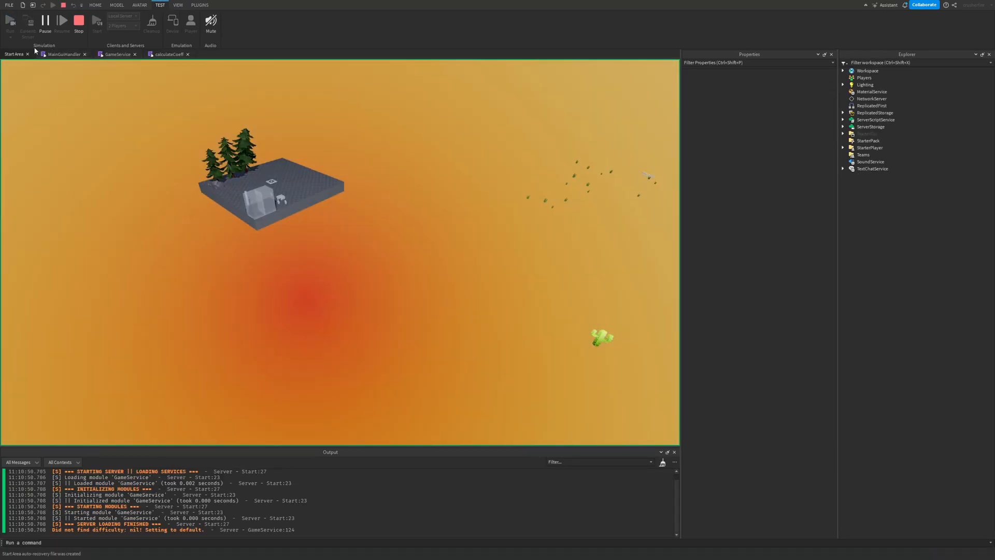
mouse_move(849, 92)
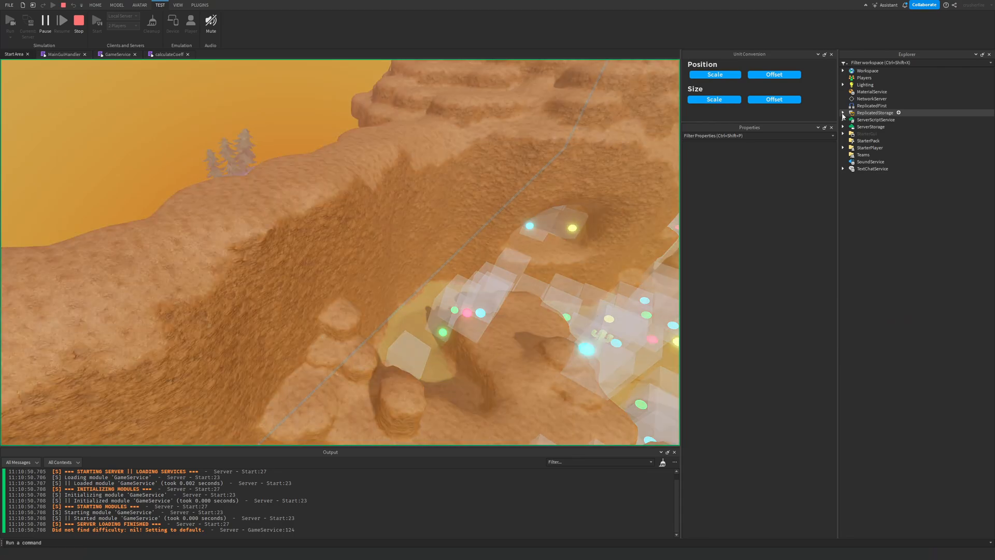
Read the Coefficient stat with 100 players and inspect a spawned PlayerSpawn marker's properties on the filled map
click(844, 112)
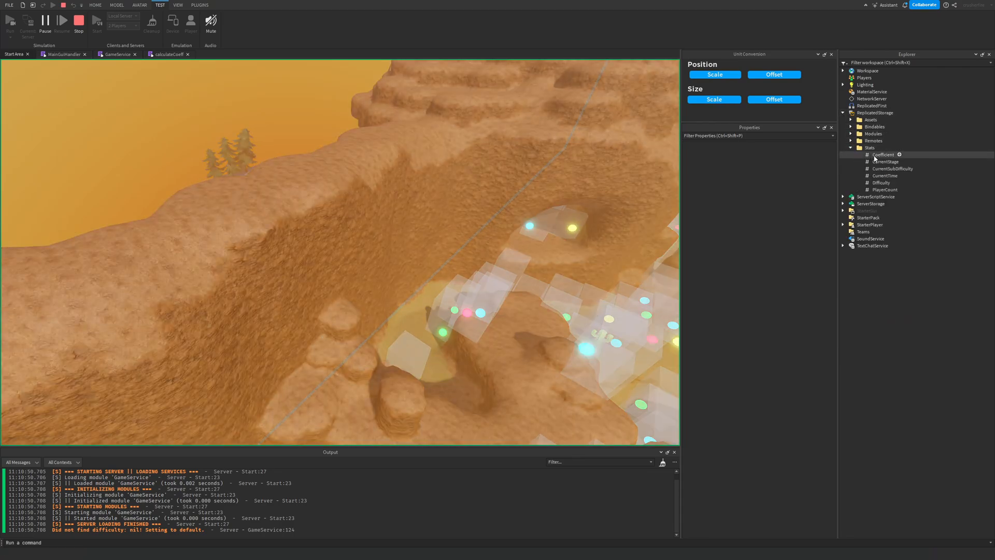
click(882, 154)
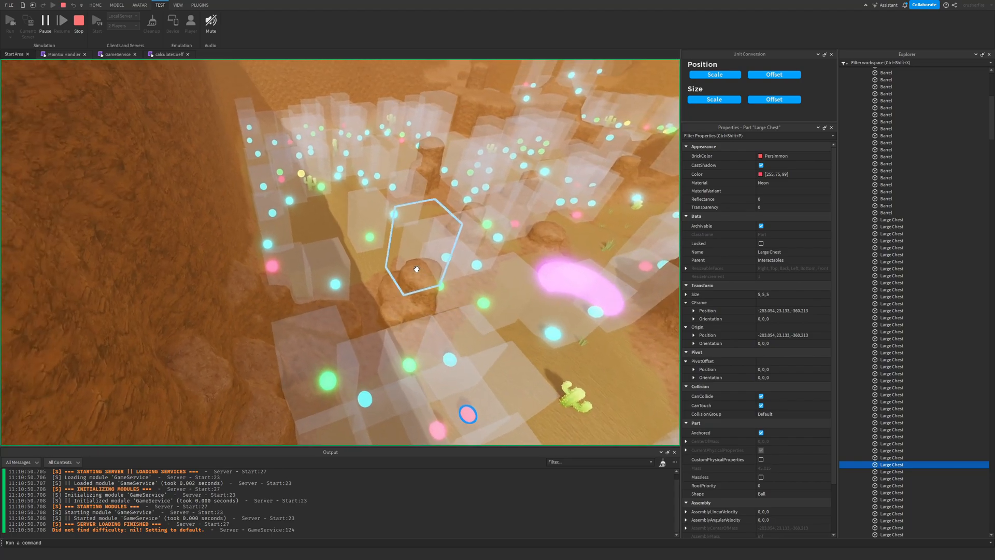
click(893, 534)
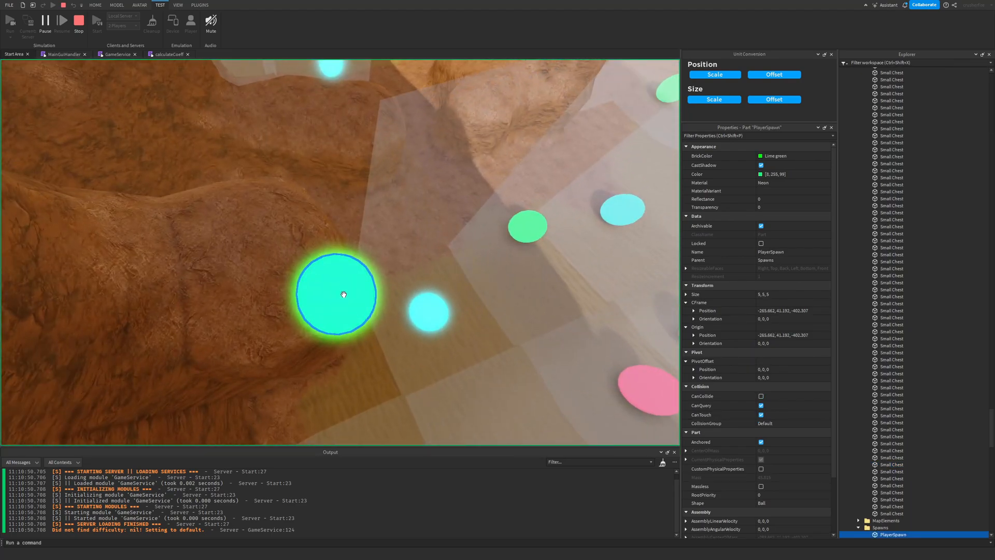